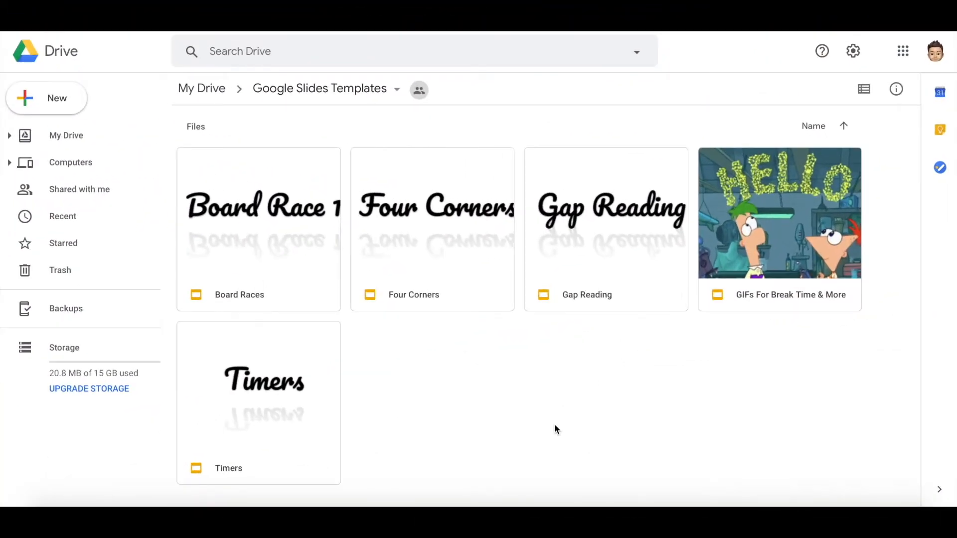
mouse_move(489, 386)
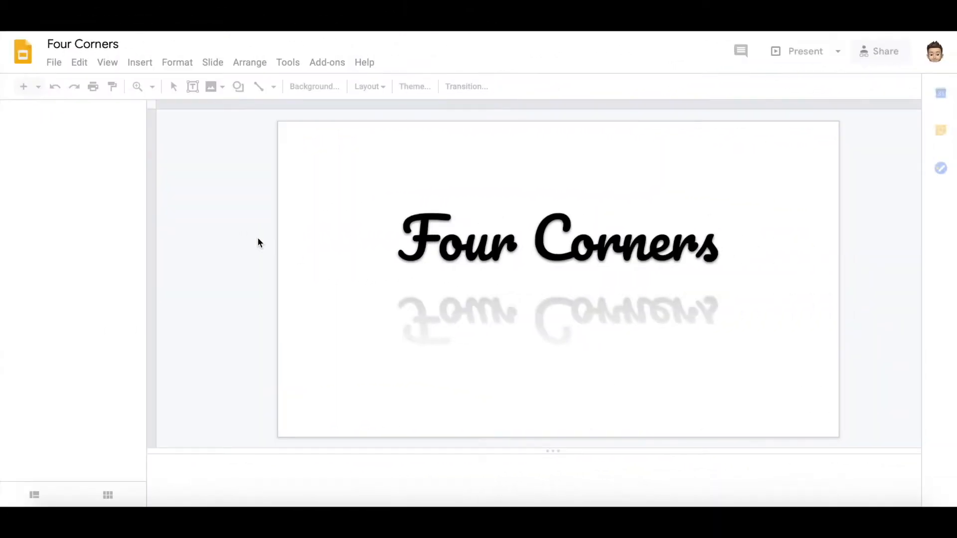
click(77, 204)
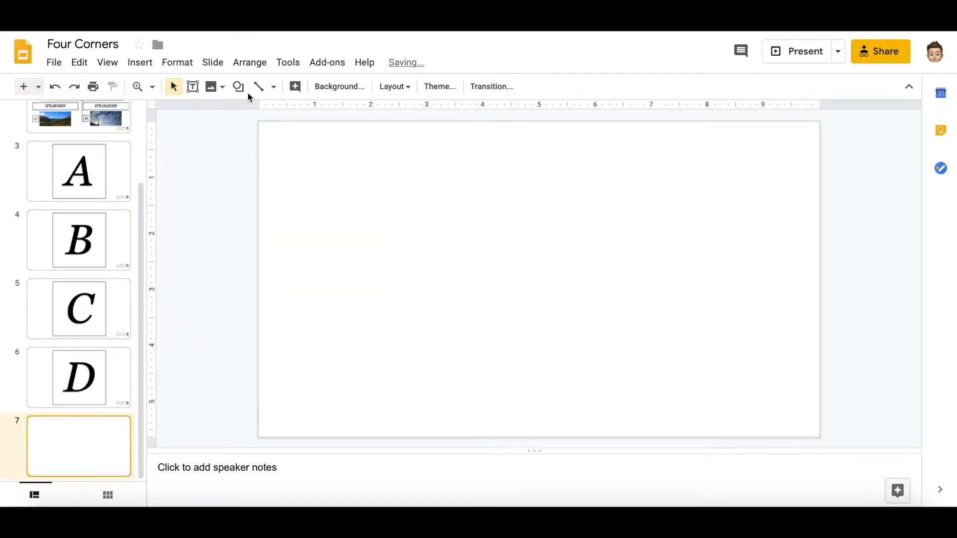
Step: Draw a vertical centre line, duplicate it and rotate the copy 90° to form four quadrants
drag(536, 161, 537, 289)
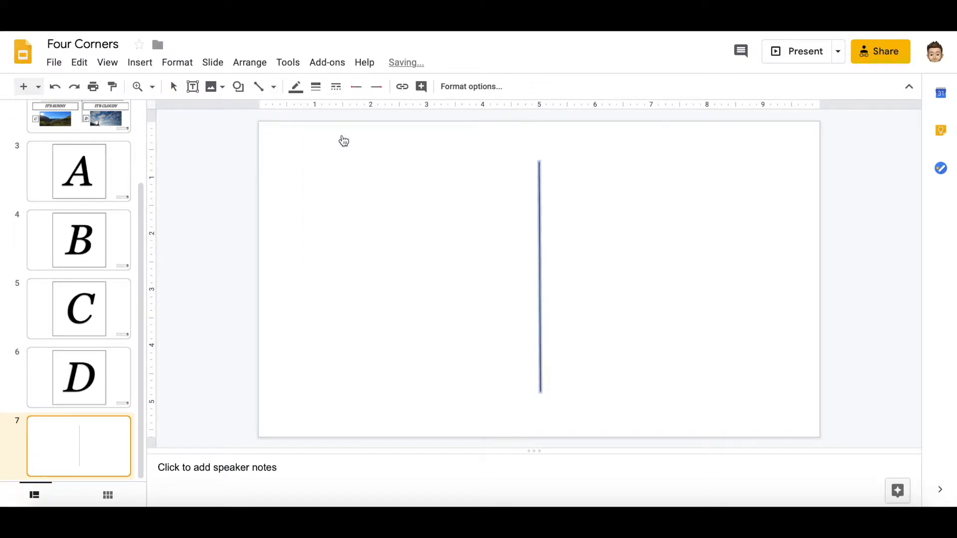
key(ctrl+v)
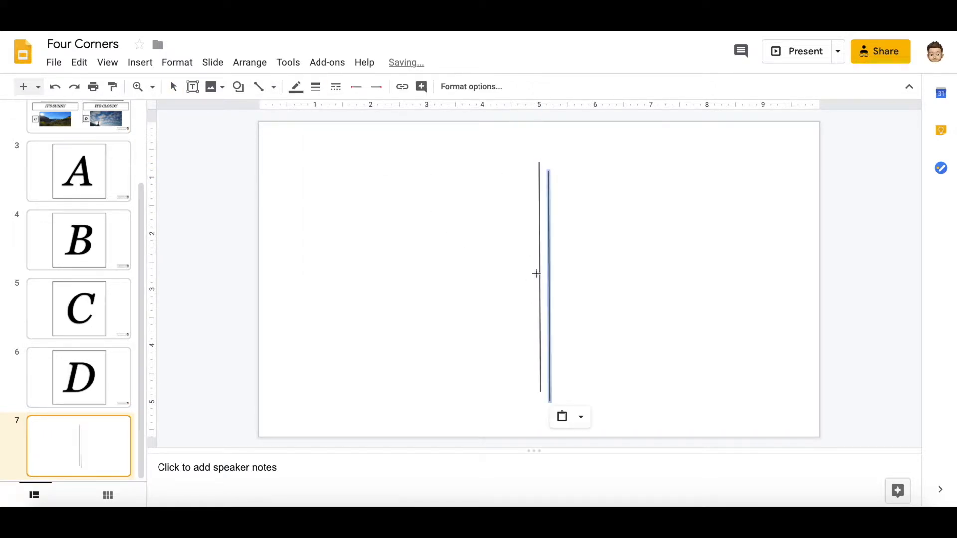
right_click(543, 275)
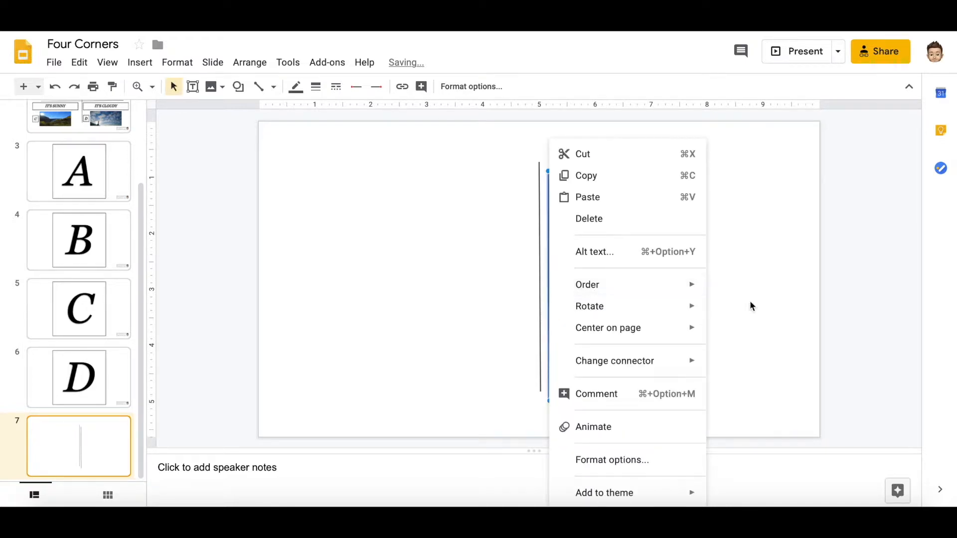
click(751, 306)
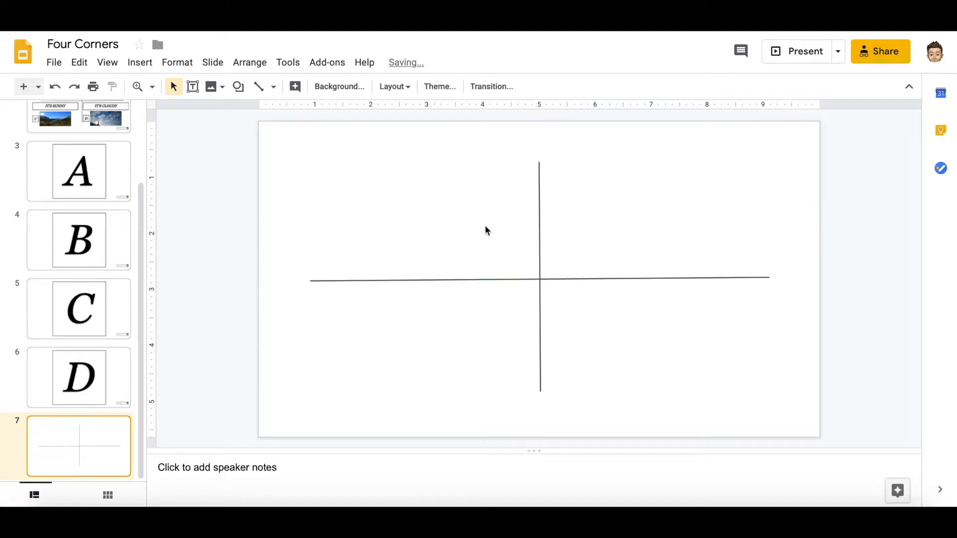
Step: Add a text box in the top-left quadrant reading 'It's snowy'
click(193, 87)
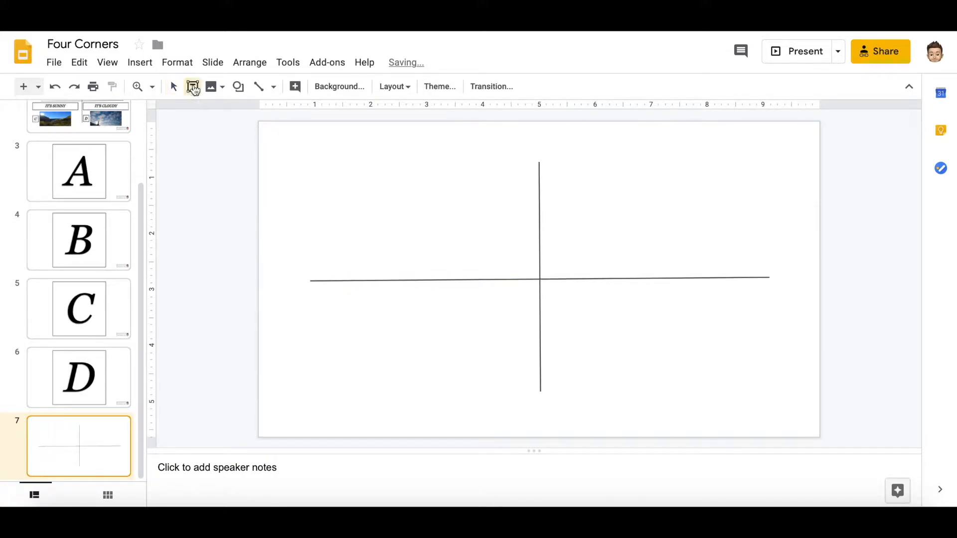
drag(296, 150, 512, 195)
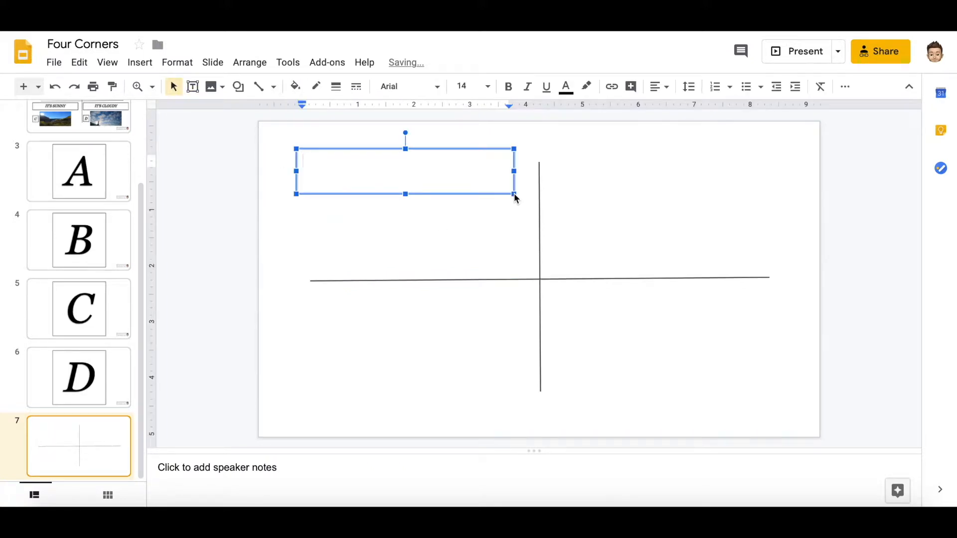
text(It's snowy)
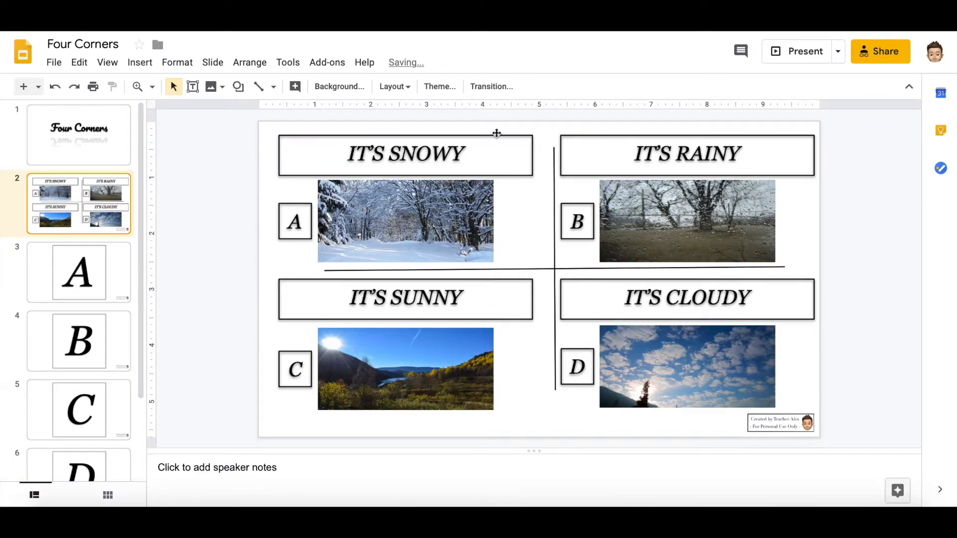
mouse_move(156, 278)
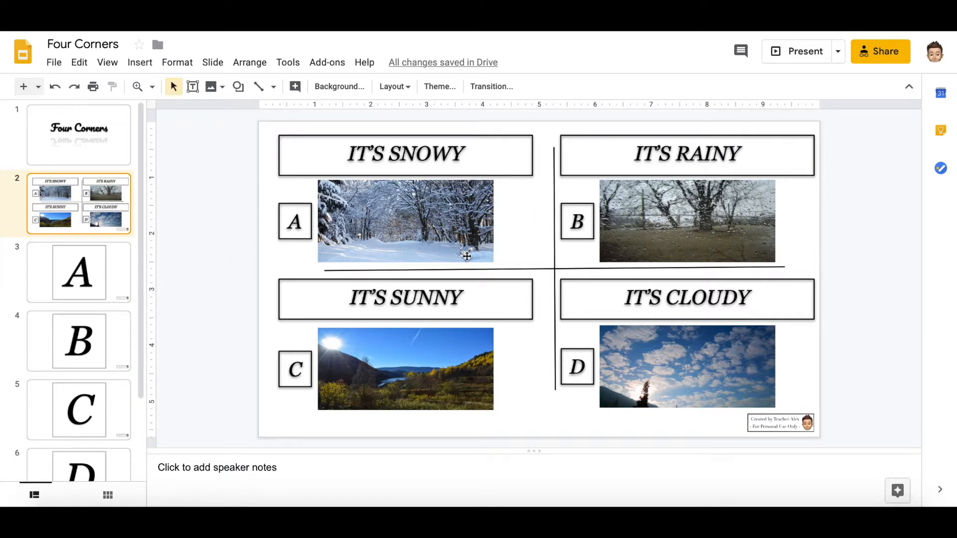
Step: Return to slide 7 with the quadrant captions and start a web image search
scroll(down, 3)
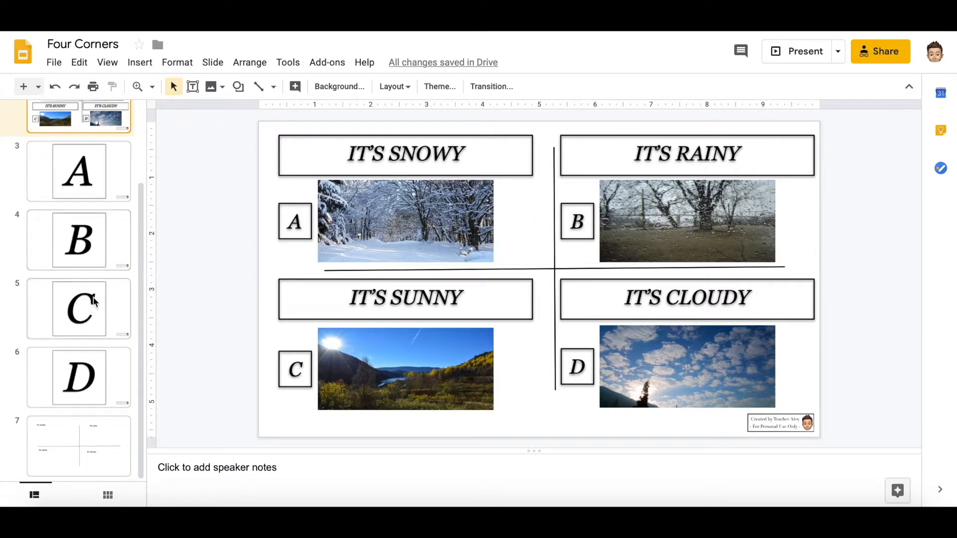
mouse_move(132, 385)
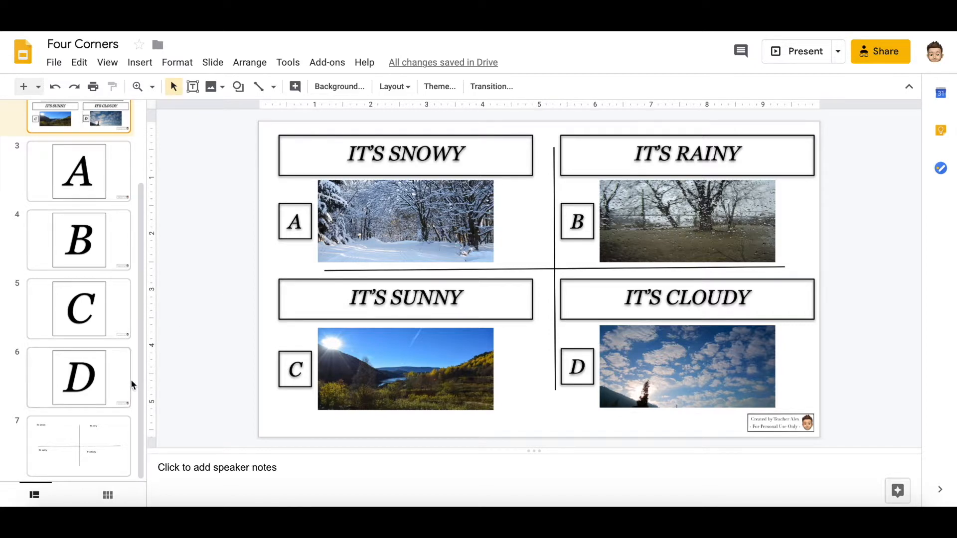
click(78, 446)
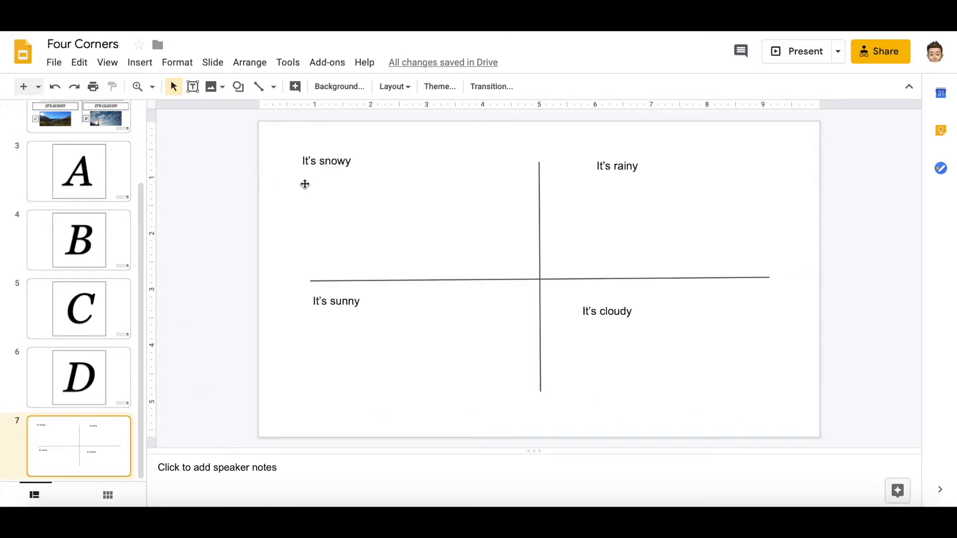
click(140, 61)
text(snowy)
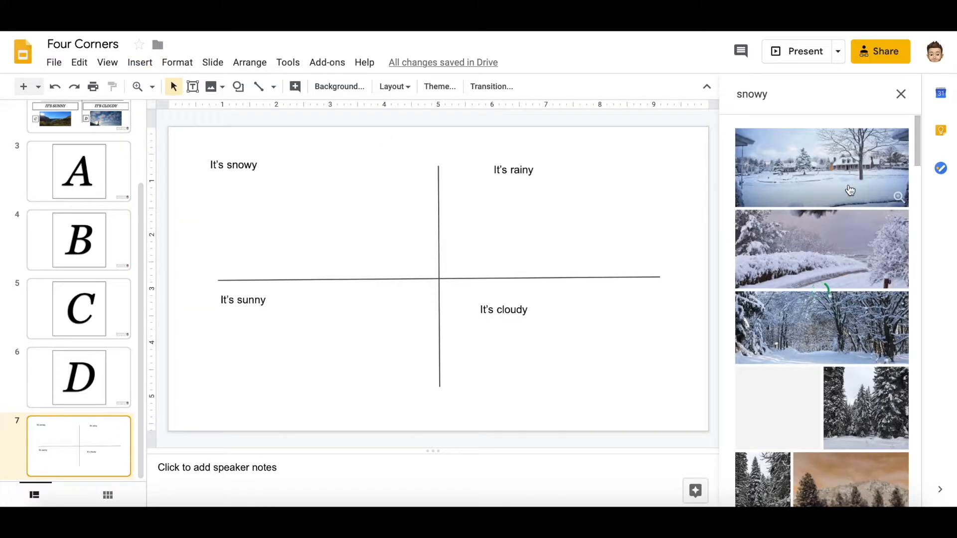
Step: Show the finished four-quadrant example on slide 2 again
click(820, 327)
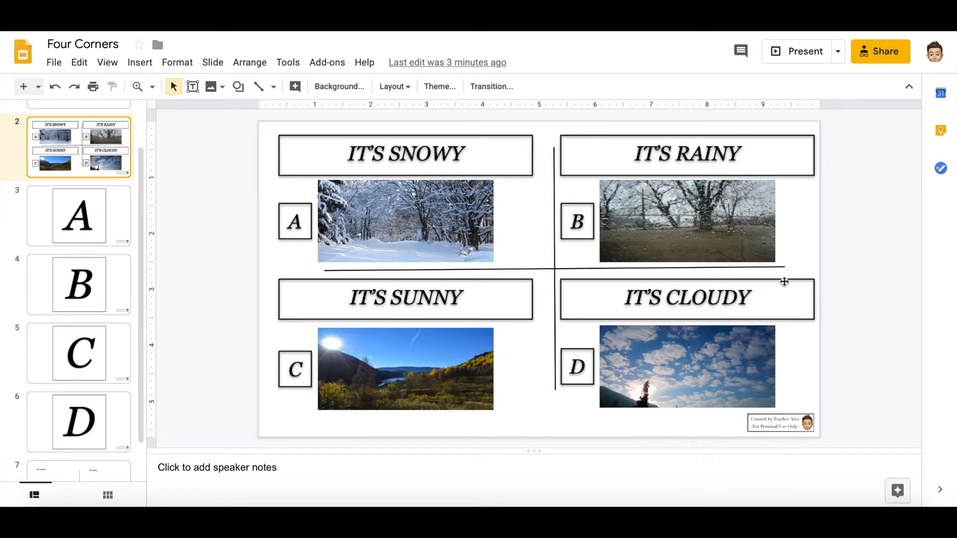
mouse_move(423, 212)
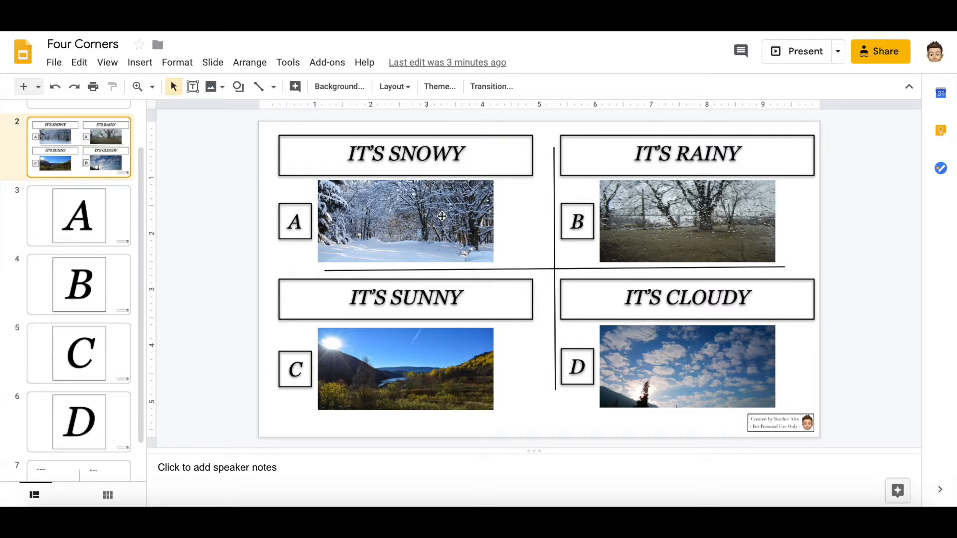
mouse_move(714, 346)
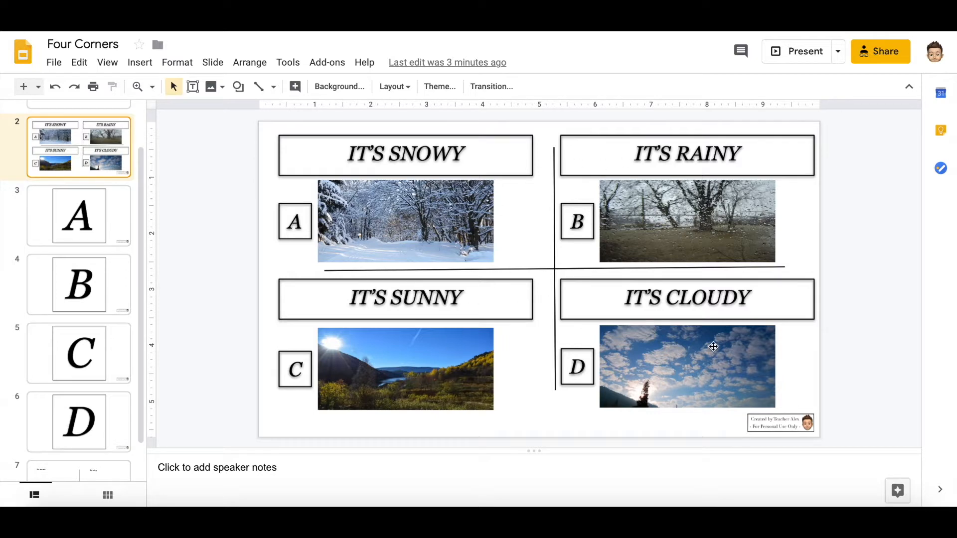
mouse_move(558, 297)
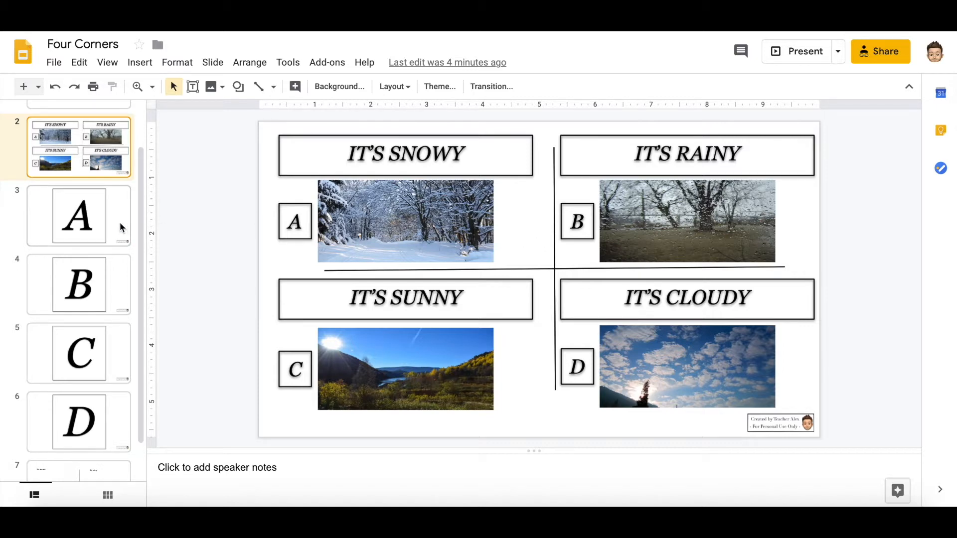
click(77, 352)
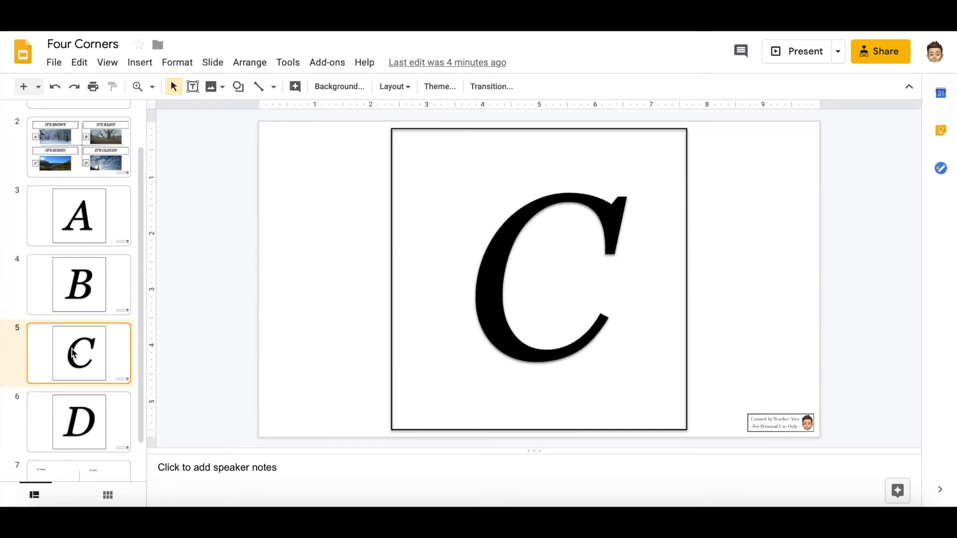
click(78, 147)
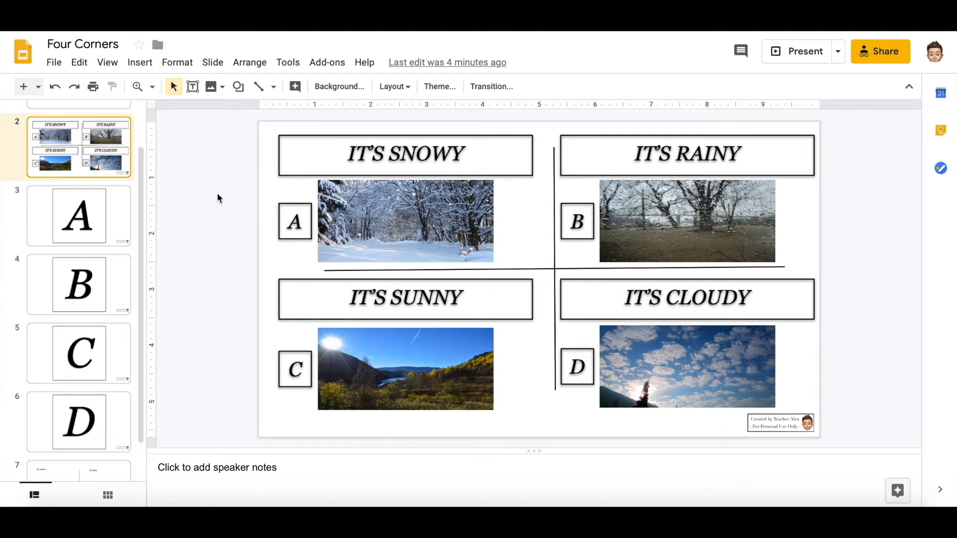
mouse_move(277, 238)
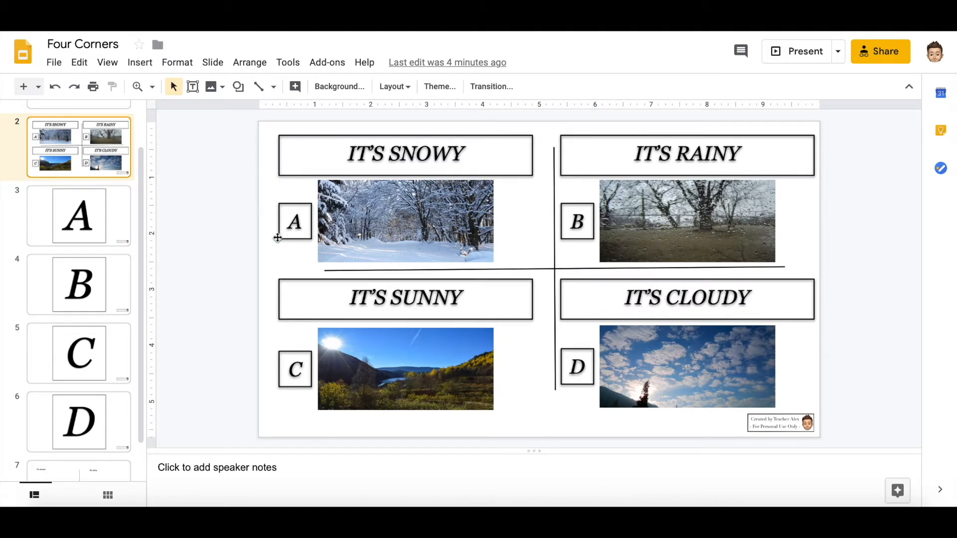
mouse_move(207, 224)
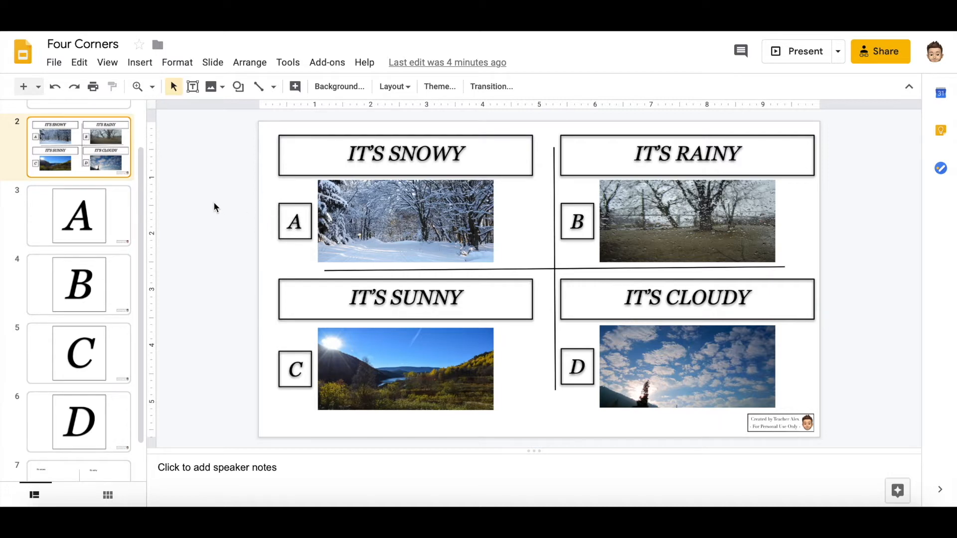
mouse_move(542, 206)
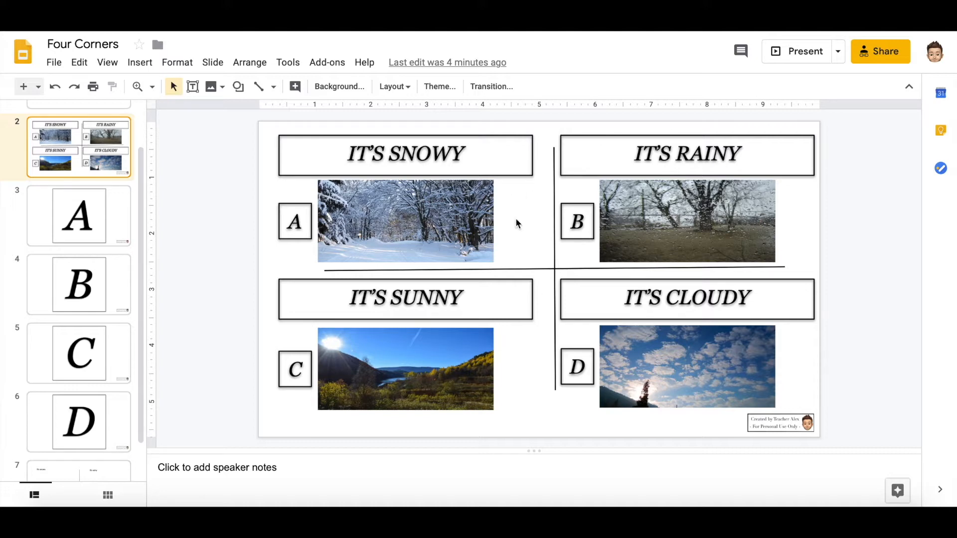
mouse_move(590, 303)
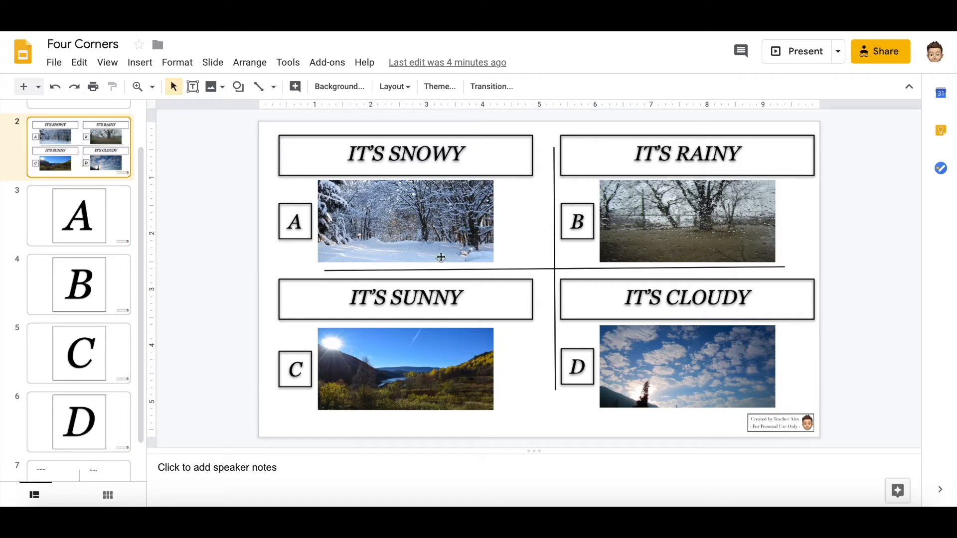
mouse_move(469, 231)
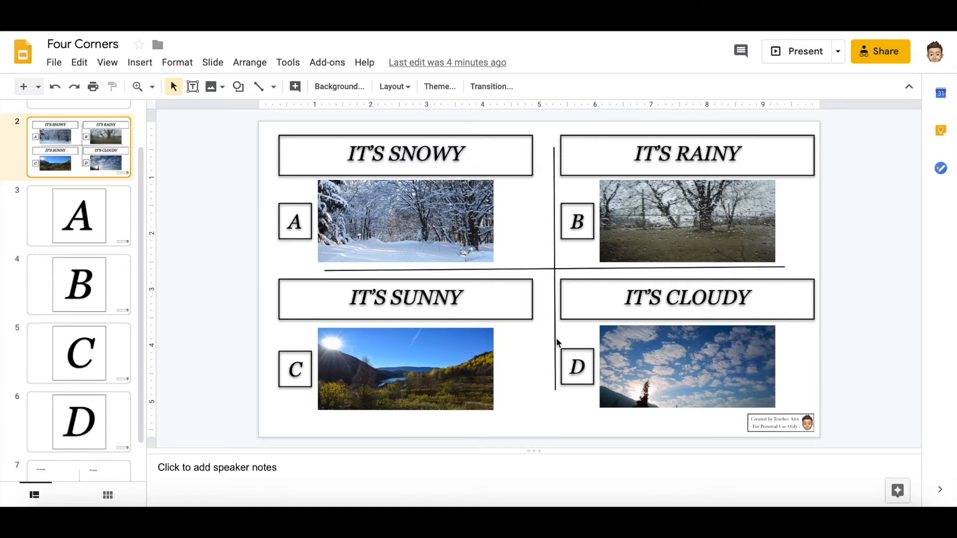
mouse_move(436, 209)
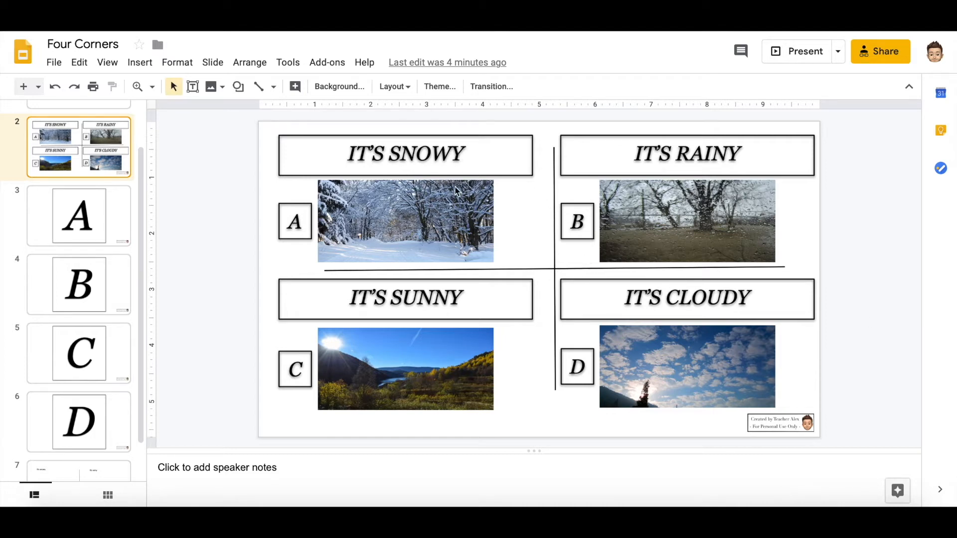
mouse_move(361, 218)
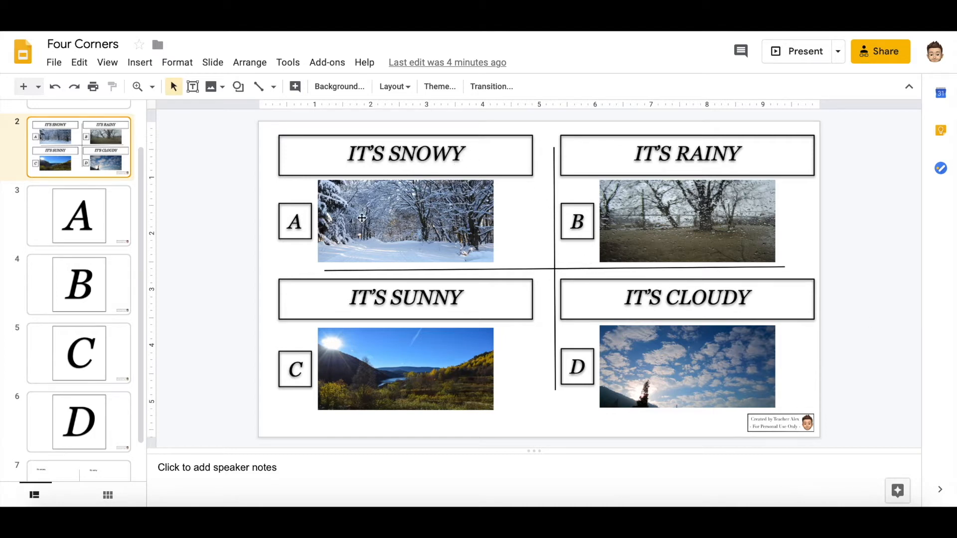
mouse_move(705, 156)
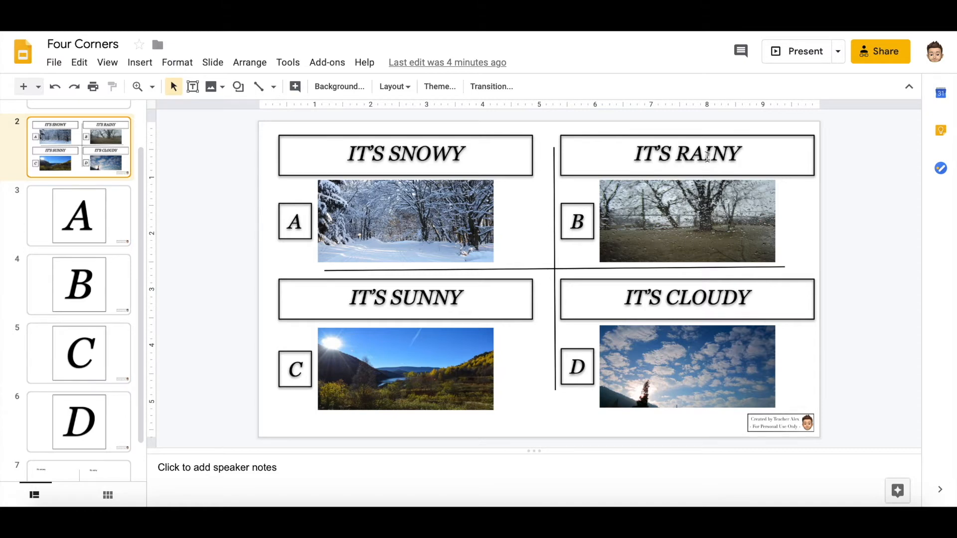